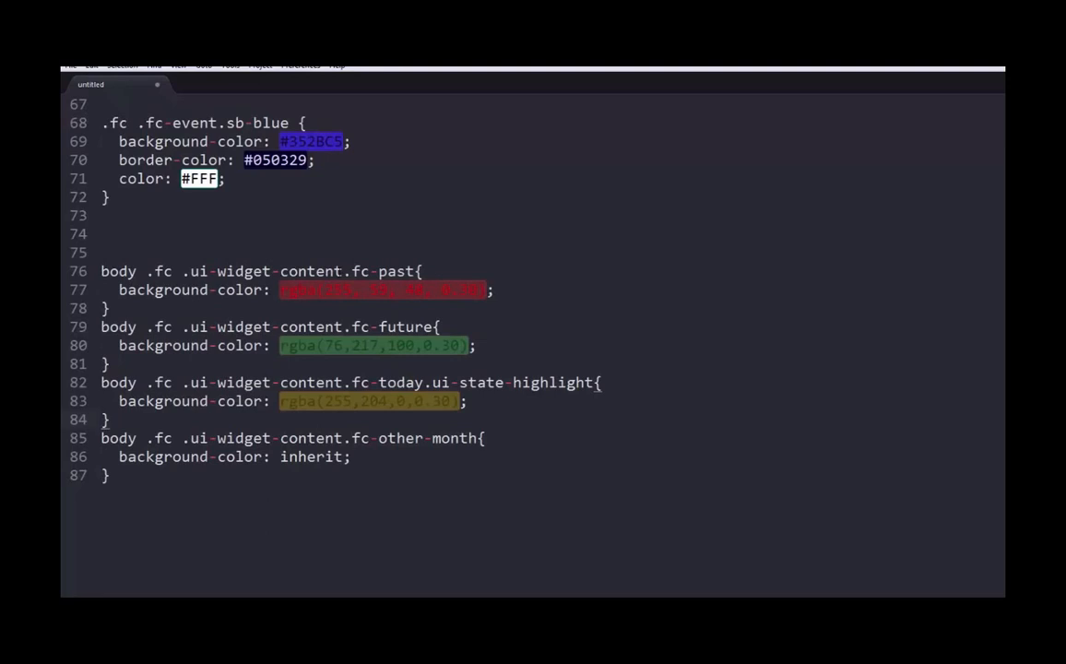
- Select the four body .fc day-colouring rules in the Sublime Text stylesheet
{"action": "left_click", "coordinate": [416, 270]}
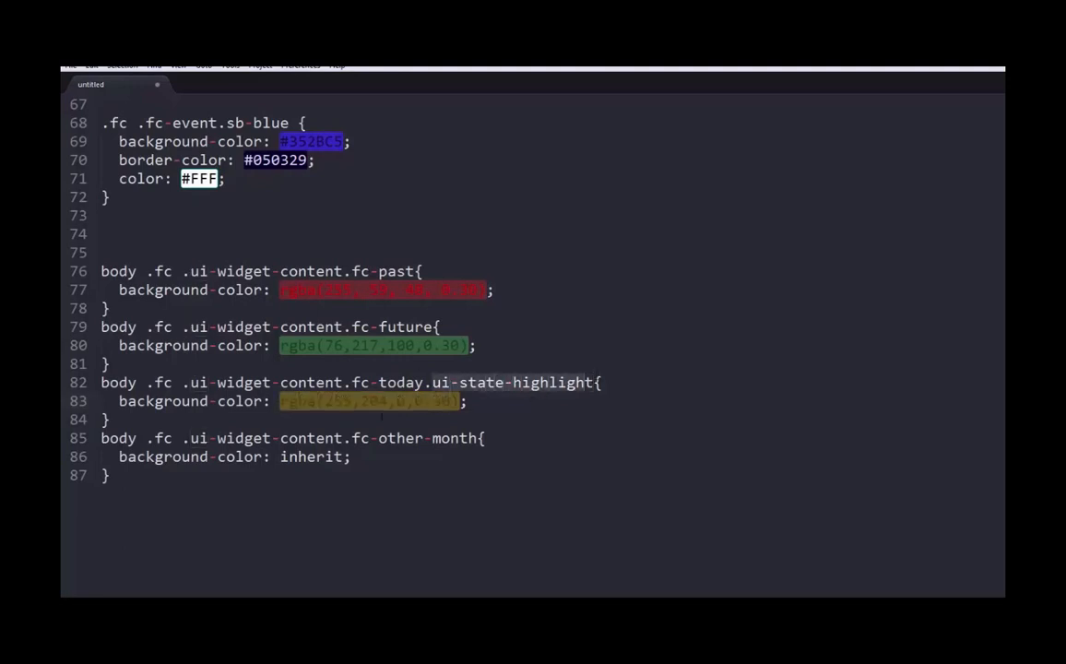
{"action": "double_click", "coordinate": [374, 401]}
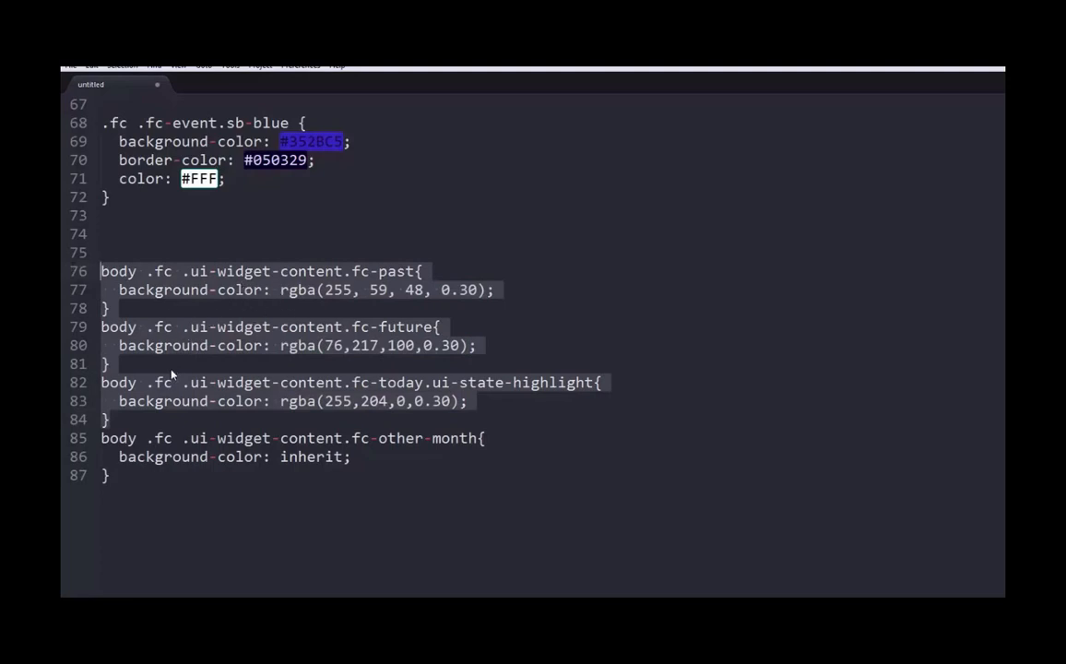
{"action": "mouse_move", "coordinate": [236, 369]}
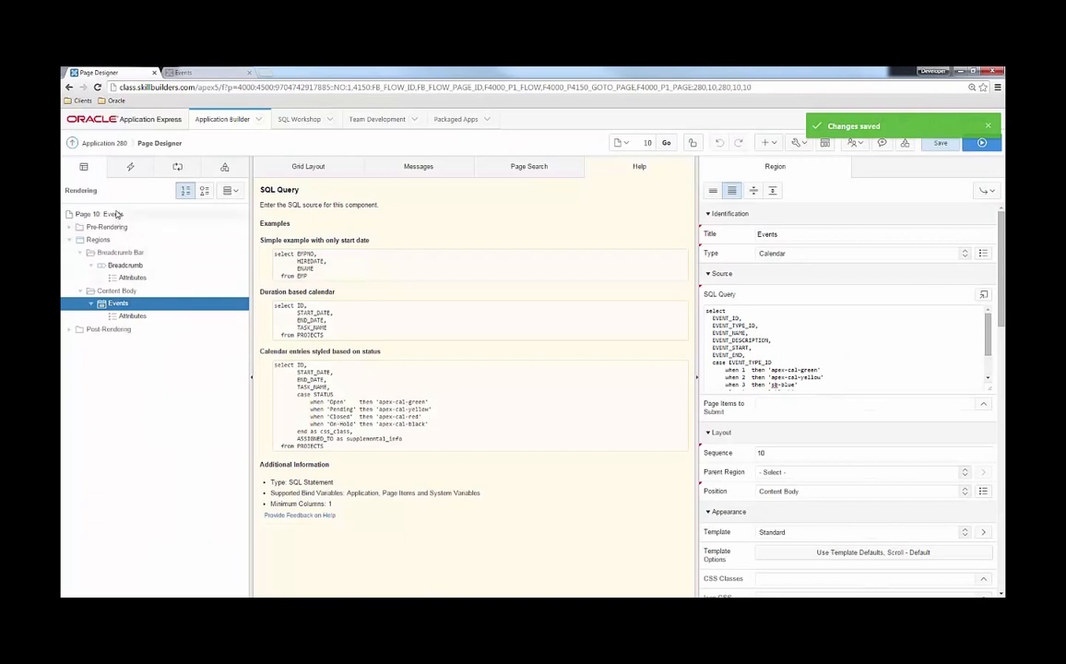
- Paste the past, future, today and other-month rules into Page 10: Events inline CSS and save
{"action": "left_click", "coordinate": [99, 213]}
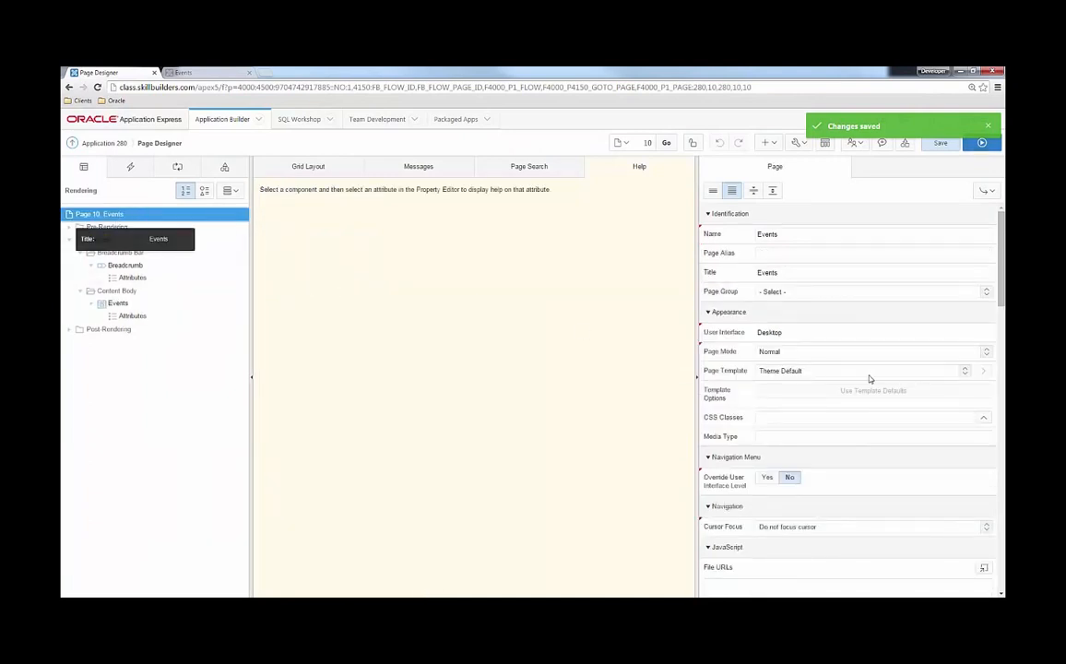
{"action": "scroll", "scroll_direction": "down", "scroll_amount": 3}
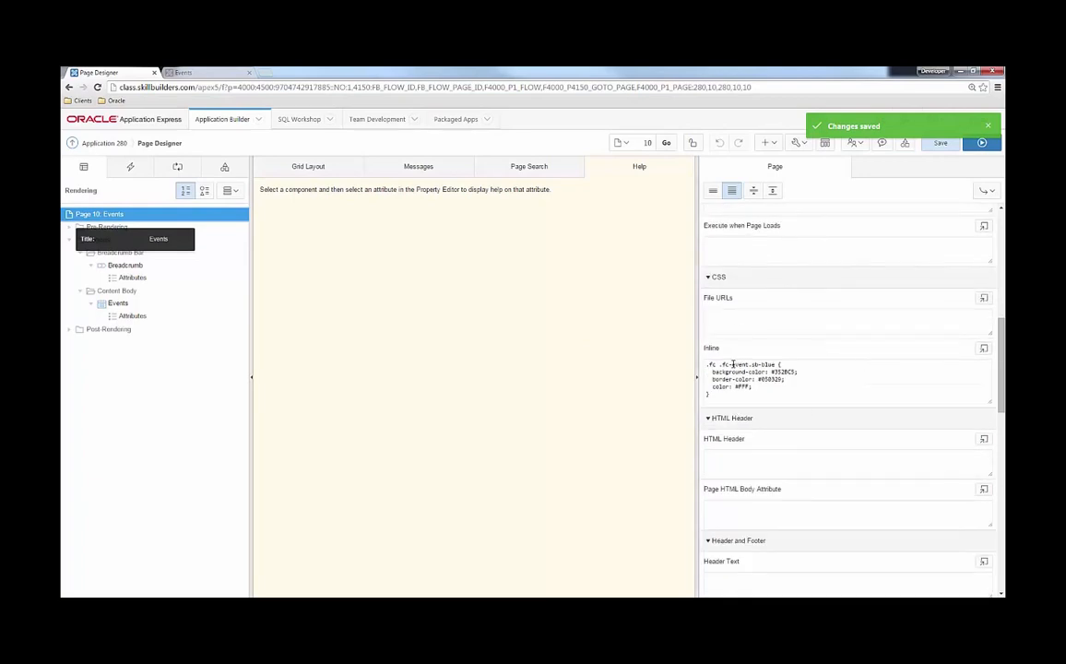
{"action": "left_click", "coordinate": [983, 347]}
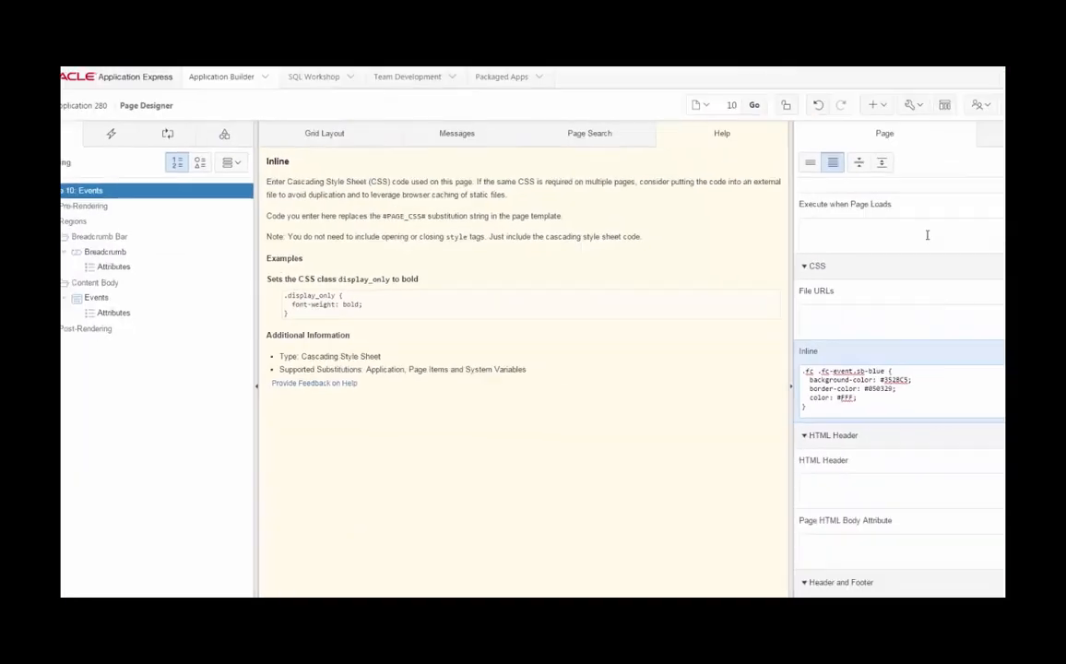
{"action": "left_click", "coordinate": [945, 141]}
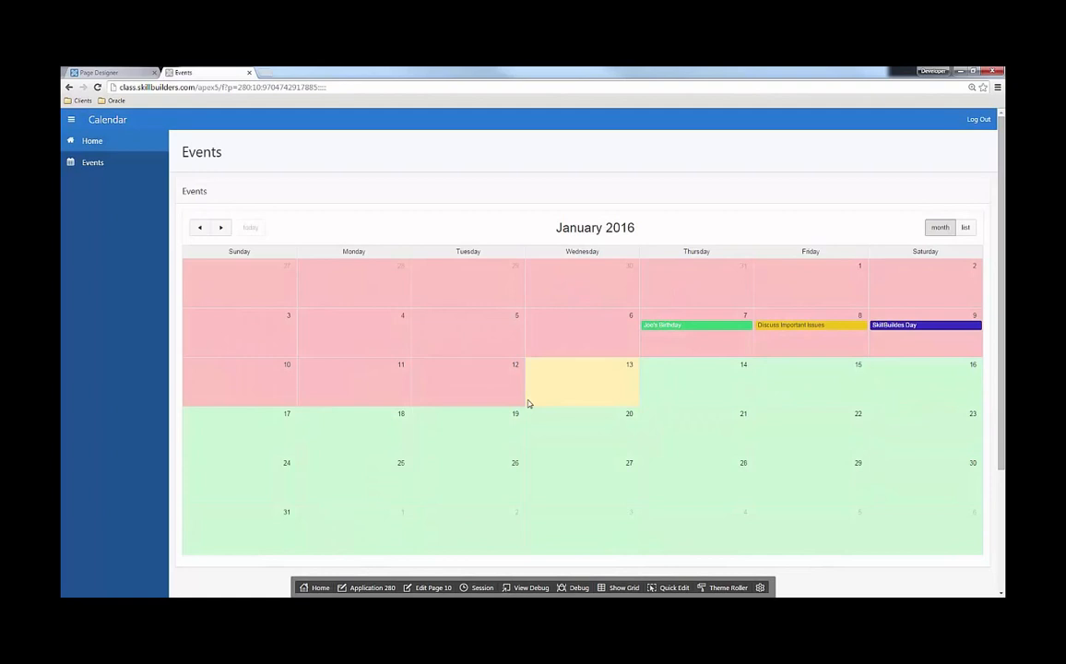
{"action": "mouse_move", "coordinate": [692, 403]}
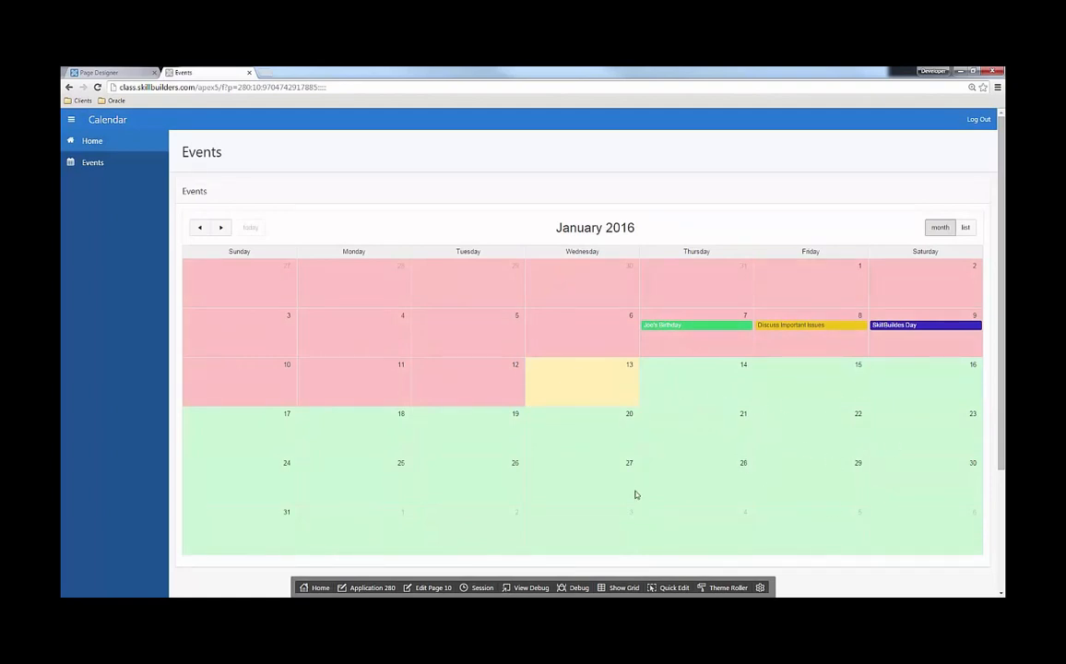
{"action": "mouse_move", "coordinate": [789, 415]}
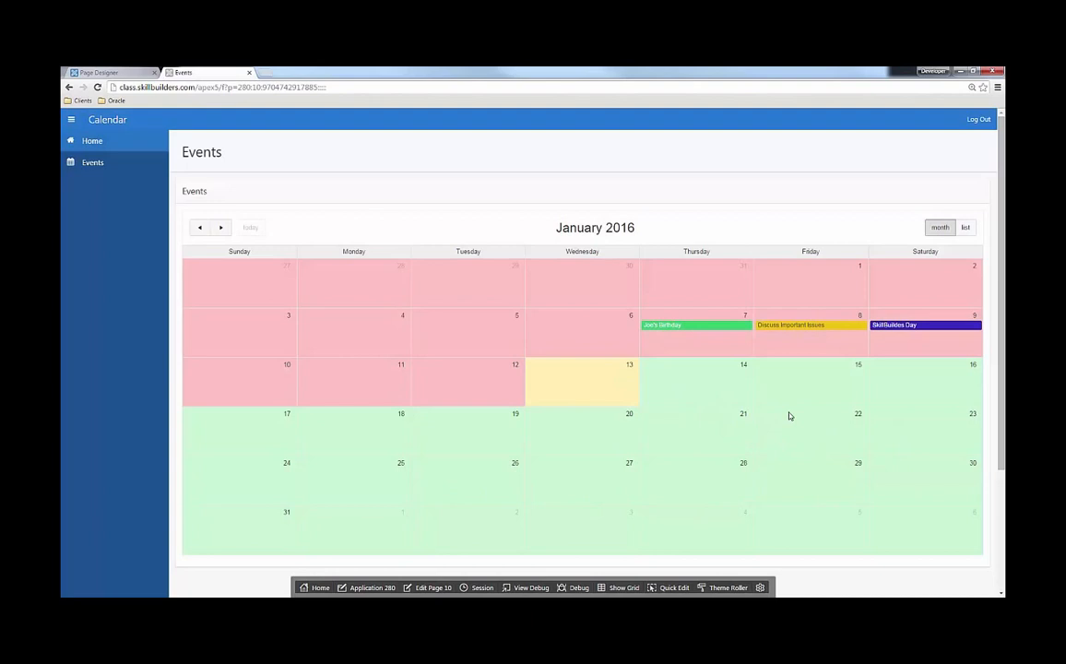
{"action": "mouse_move", "coordinate": [740, 503]}
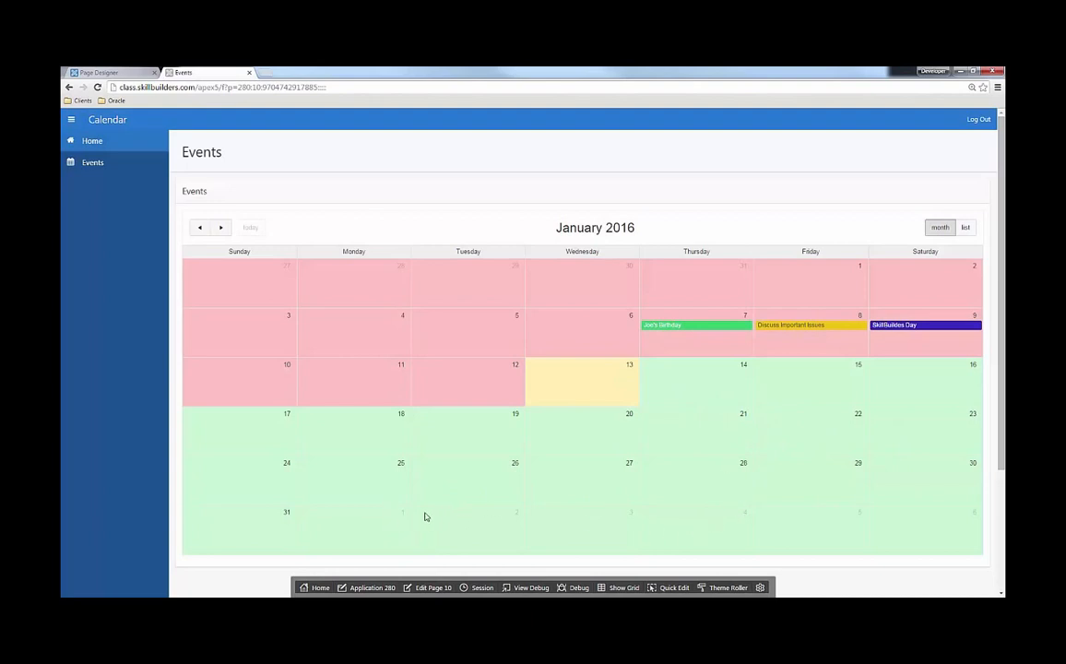
{"action": "mouse_move", "coordinate": [614, 525]}
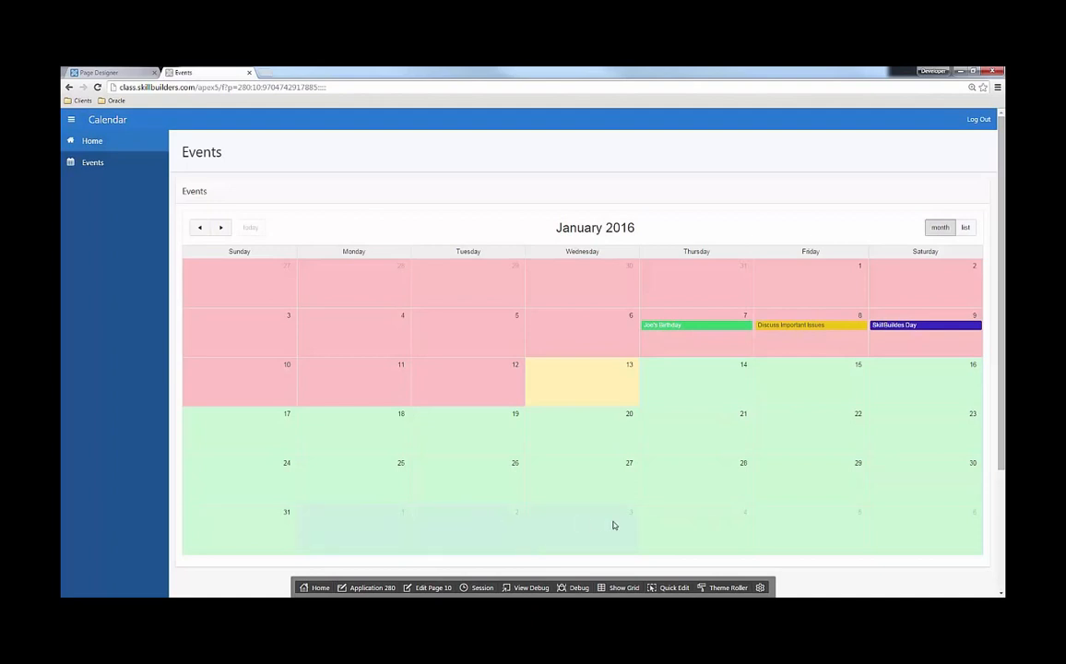
{"action": "mouse_move", "coordinate": [893, 524]}
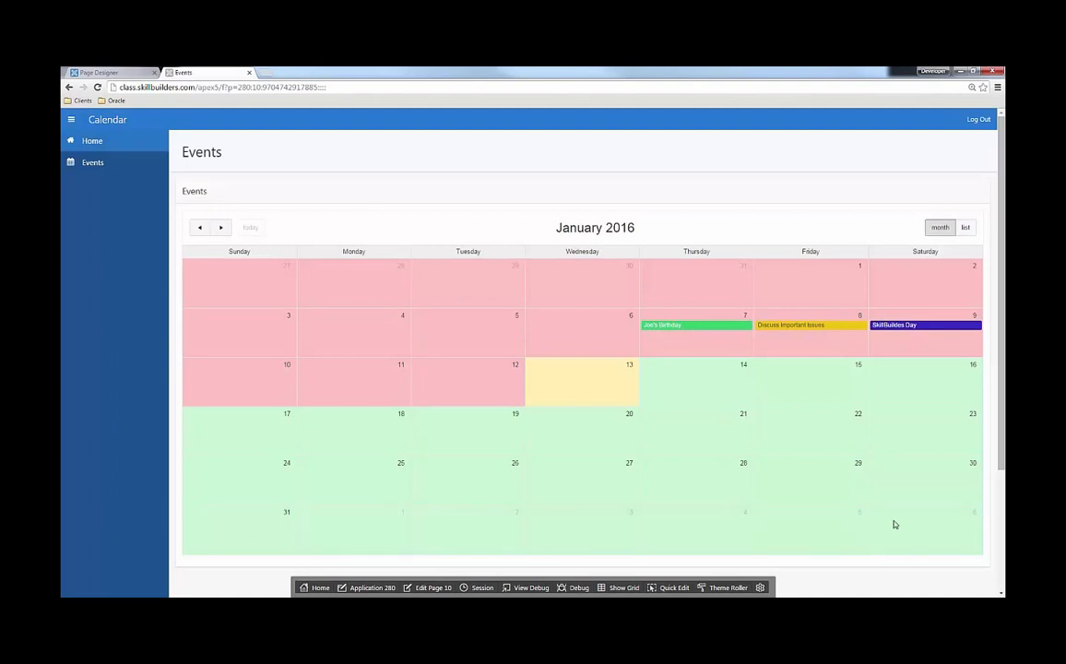
{"action": "mouse_move", "coordinate": [593, 276]}
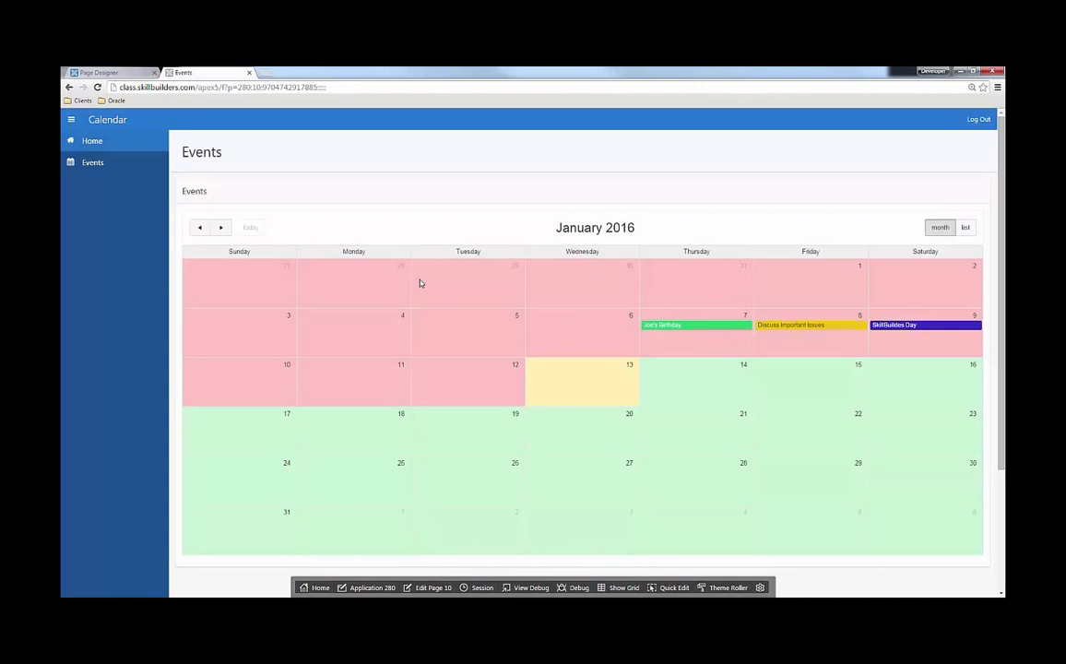
{"action": "mouse_move", "coordinate": [384, 266]}
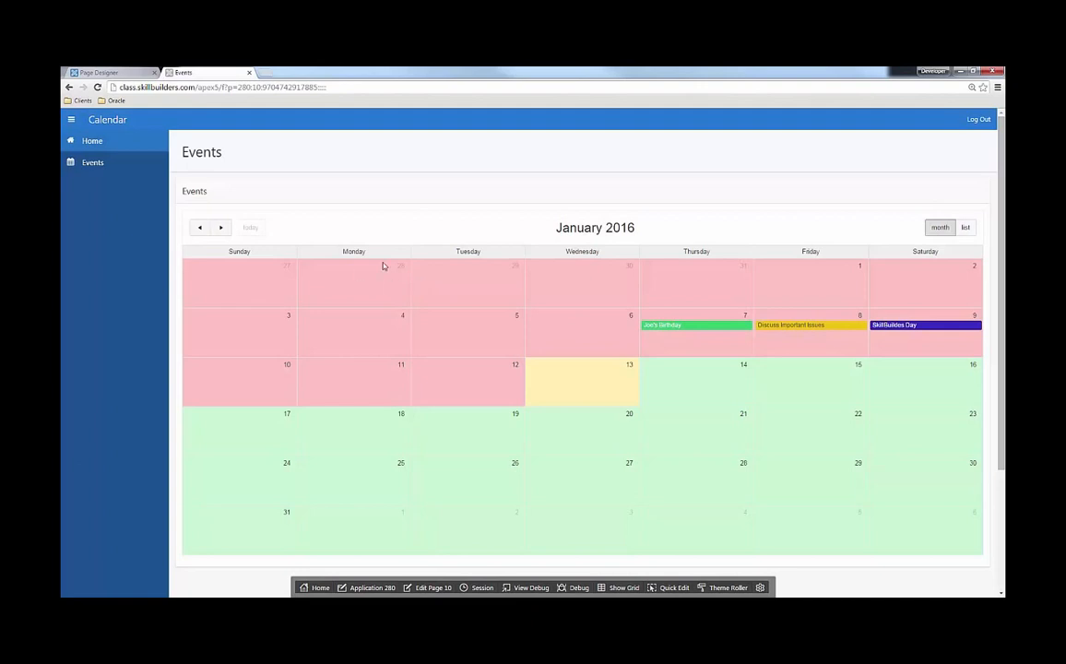
{"action": "mouse_move", "coordinate": [129, 72]}
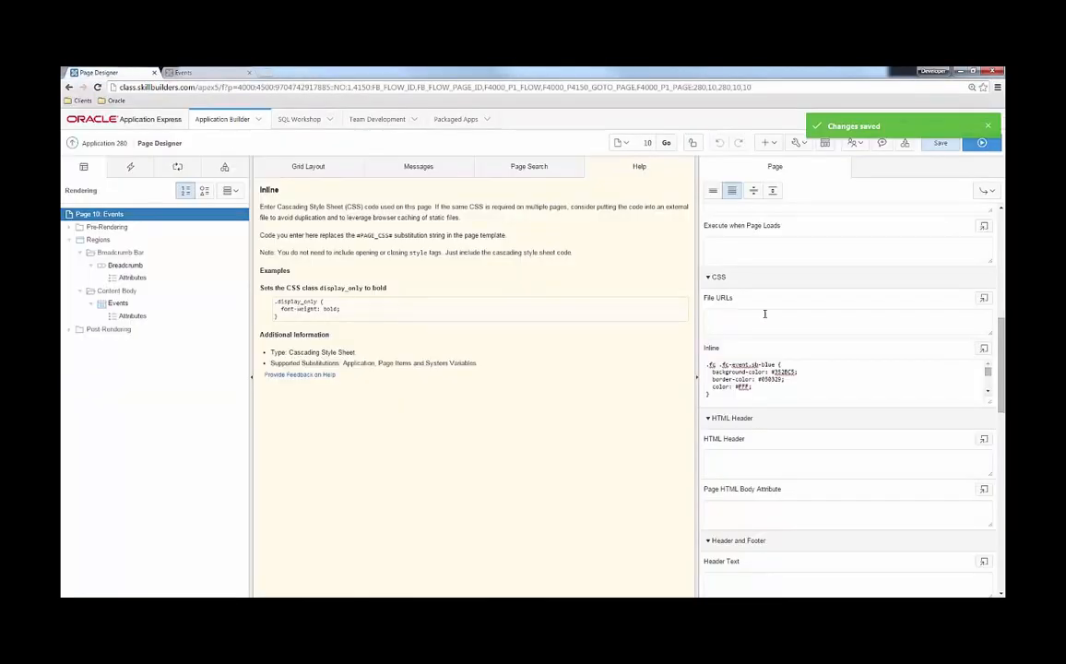
{"action": "mouse_move", "coordinate": [841, 359]}
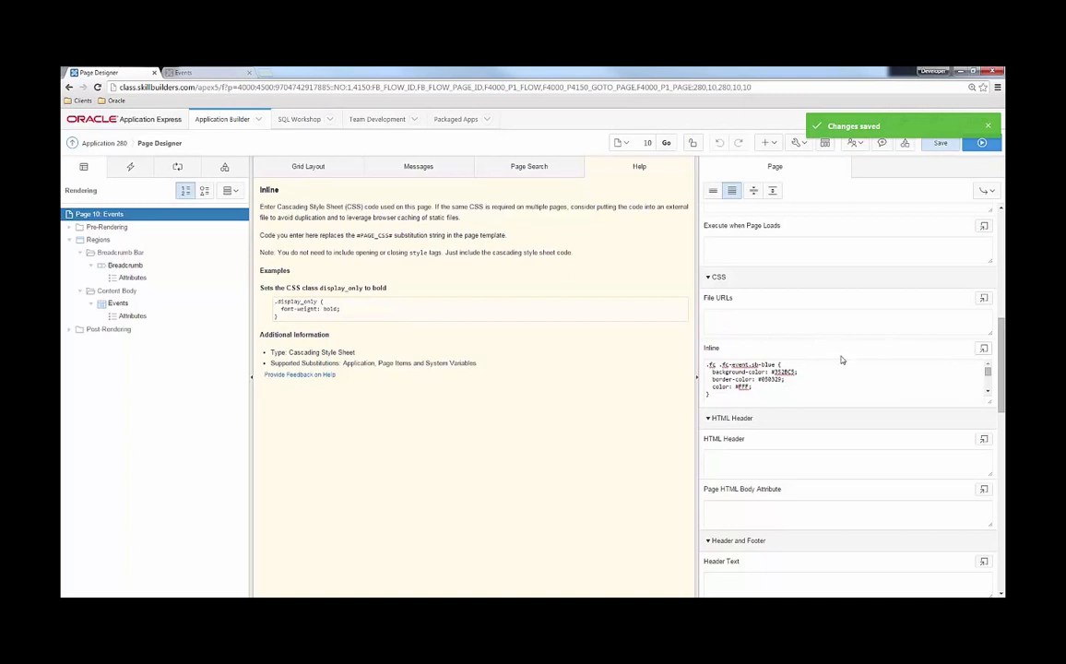
{"action": "left_click", "coordinate": [983, 348]}
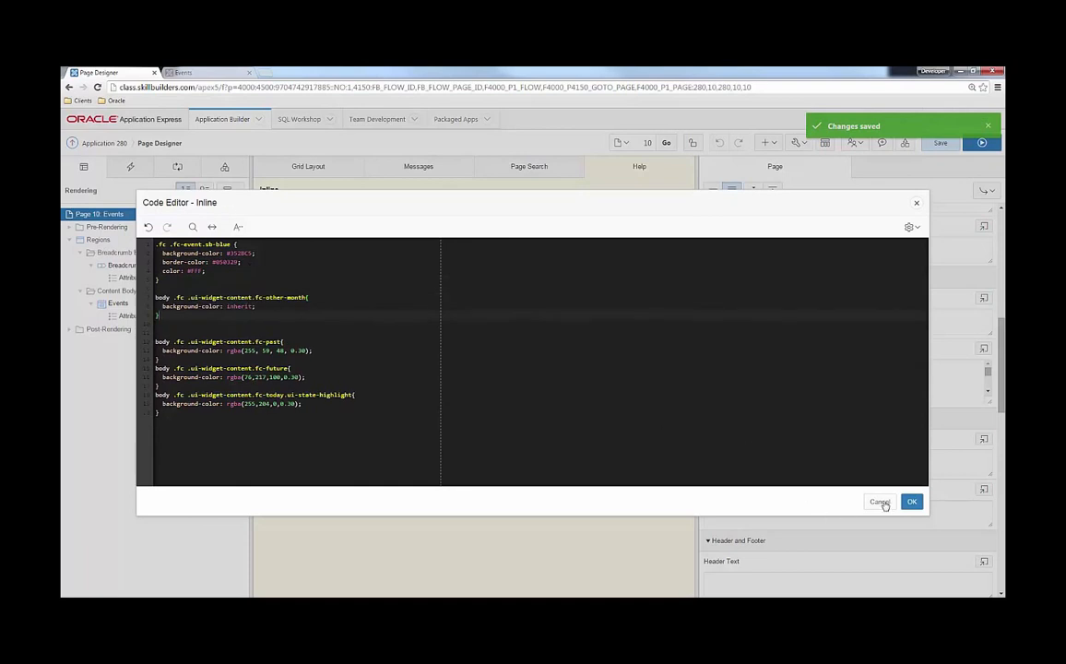
{"action": "left_click", "coordinate": [911, 501]}
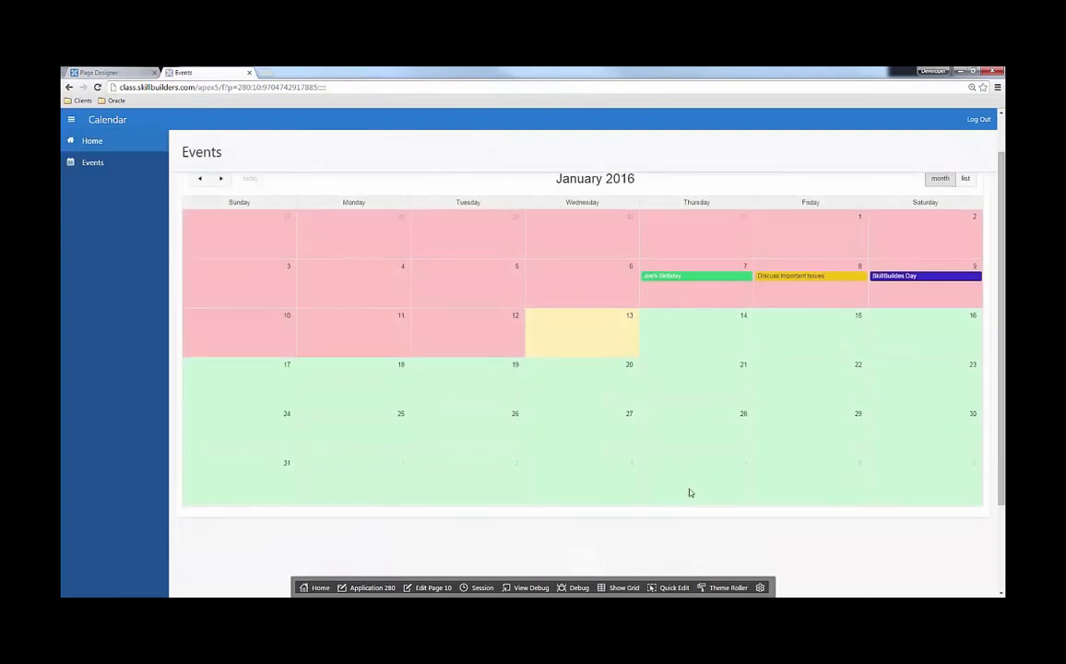
{"action": "mouse_move", "coordinate": [886, 481]}
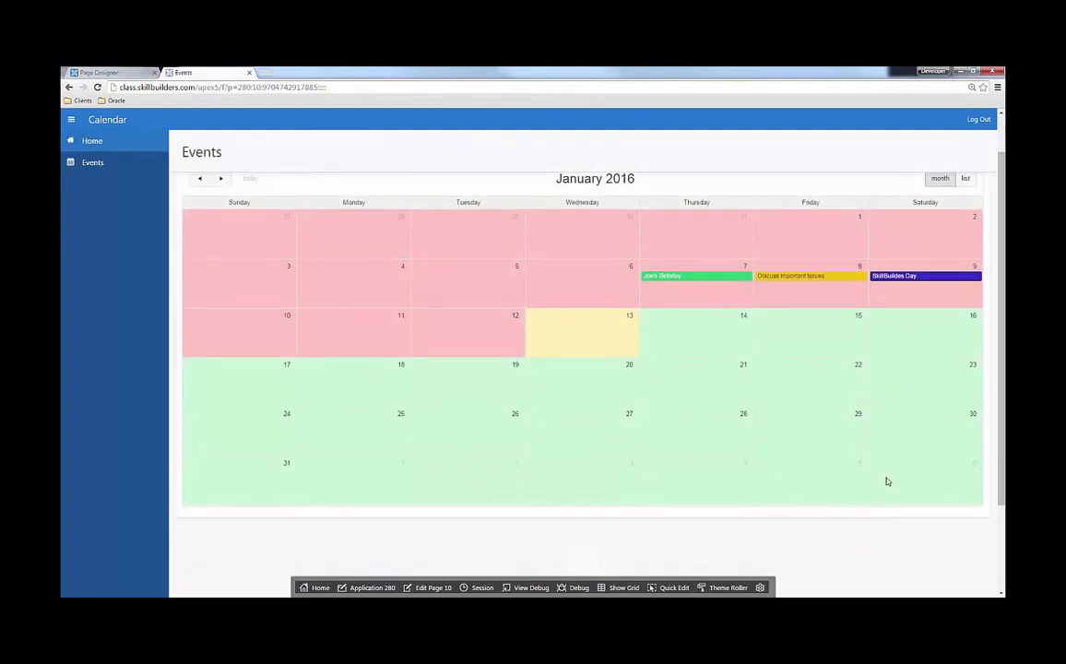
{"action": "mouse_move", "coordinate": [877, 414]}
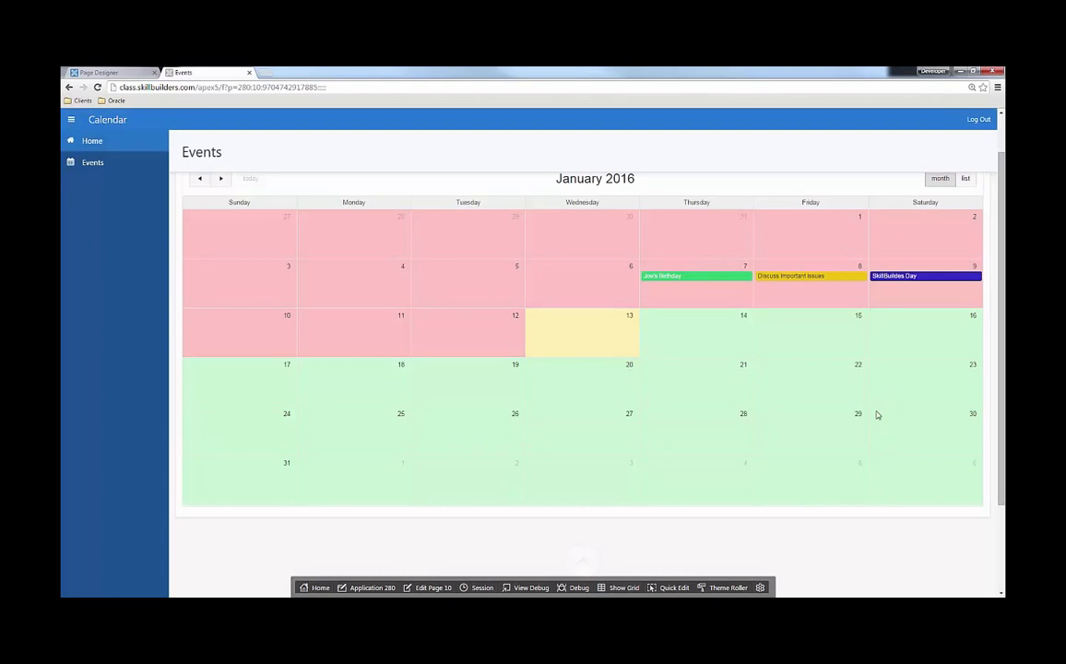
{"action": "mouse_move", "coordinate": [874, 507]}
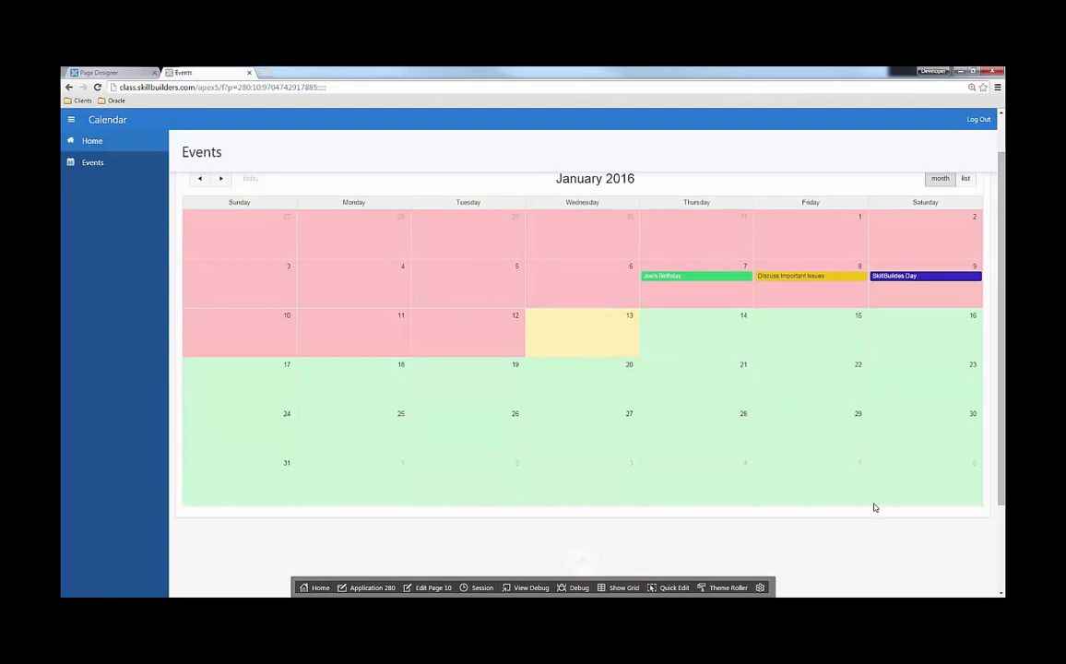
{"action": "mouse_move", "coordinate": [845, 441]}
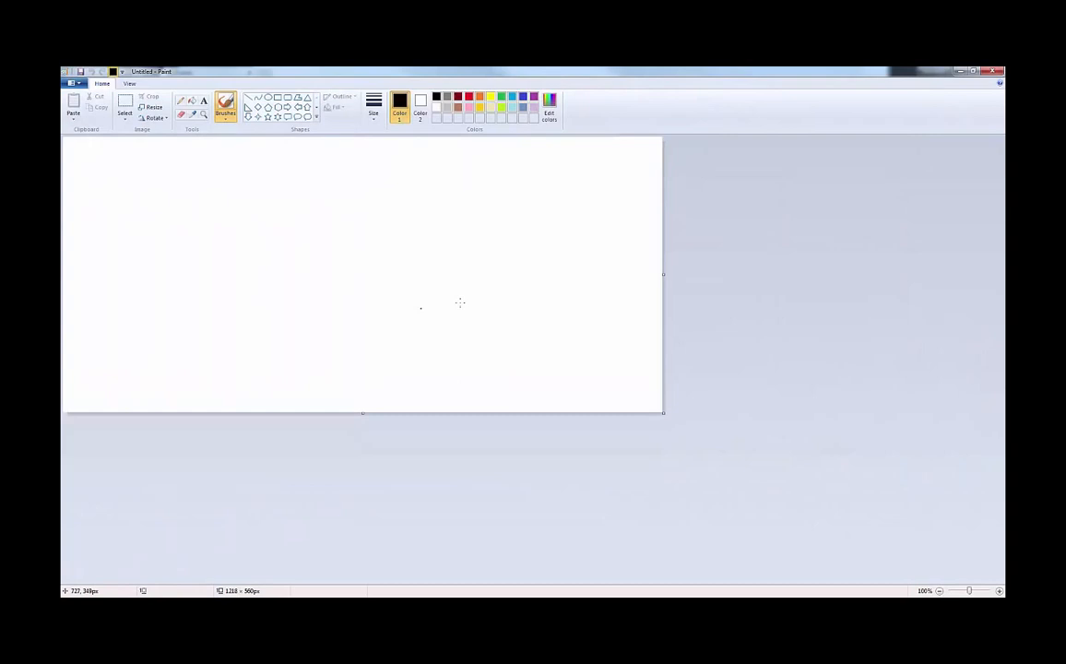
{"action": "mouse_move", "coordinate": [408, 171]}
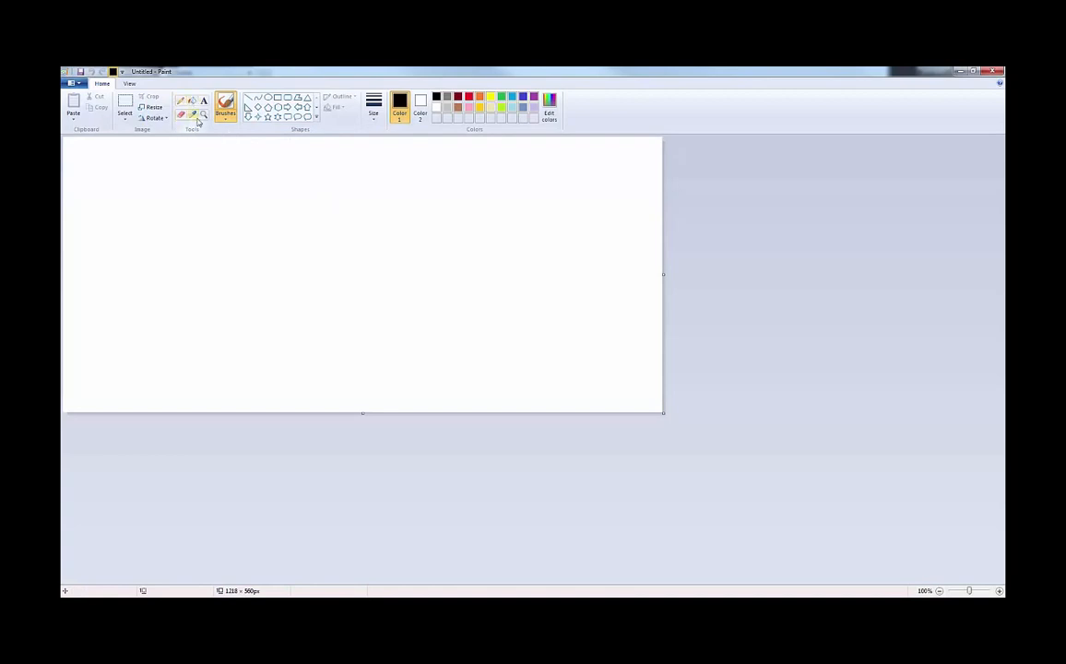
- Pick a brush style and scribble an orange blob in the canvas centre
{"action": "left_click", "coordinate": [225, 104]}
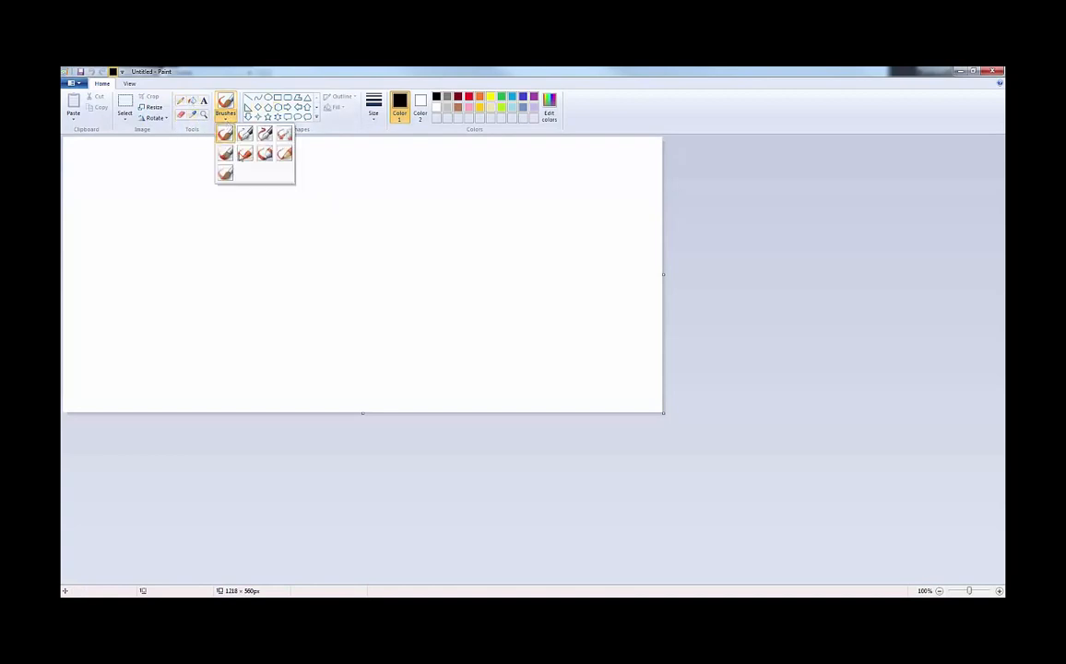
{"action": "left_click", "coordinate": [373, 104]}
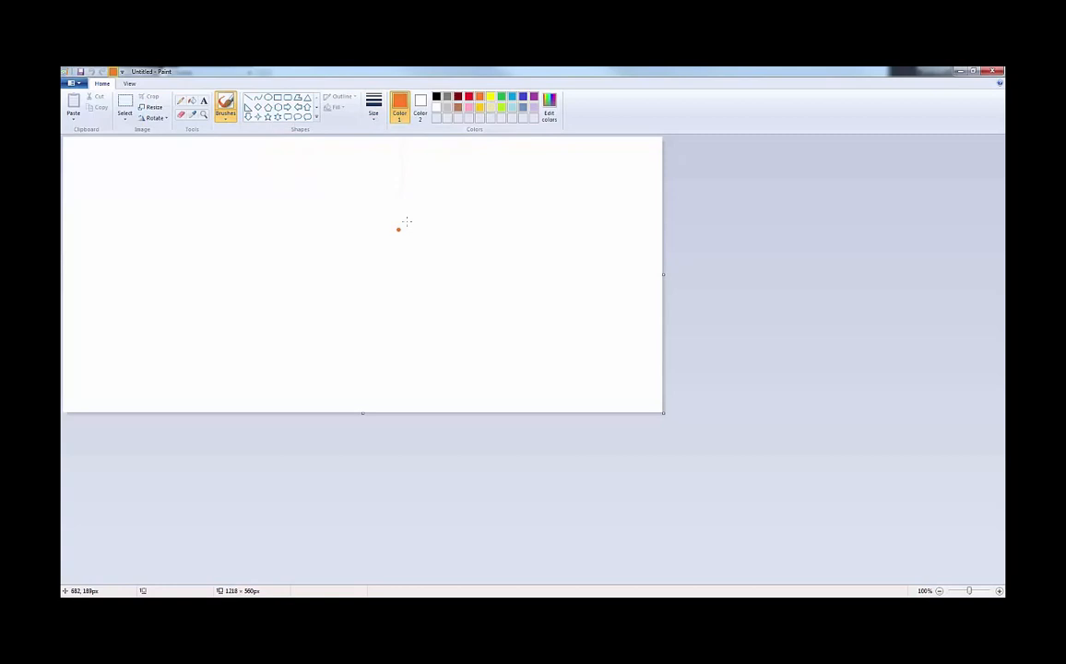
{"action": "left_click_drag", "start_coordinate": [387, 240], "coordinate": [387, 240]}
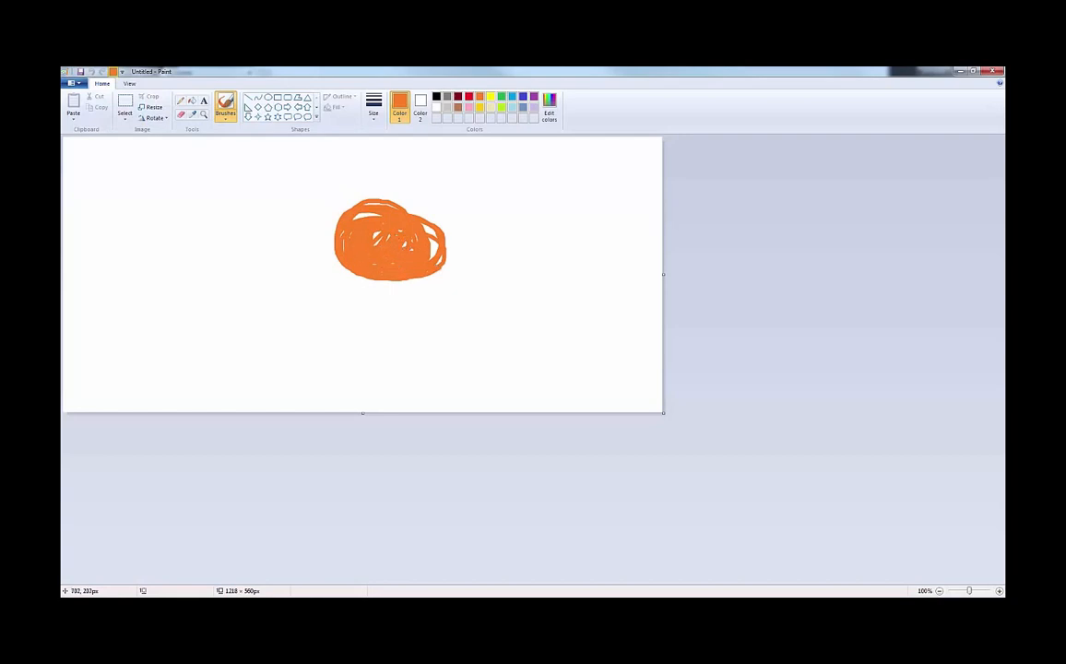
{"action": "mouse_move", "coordinate": [468, 152]}
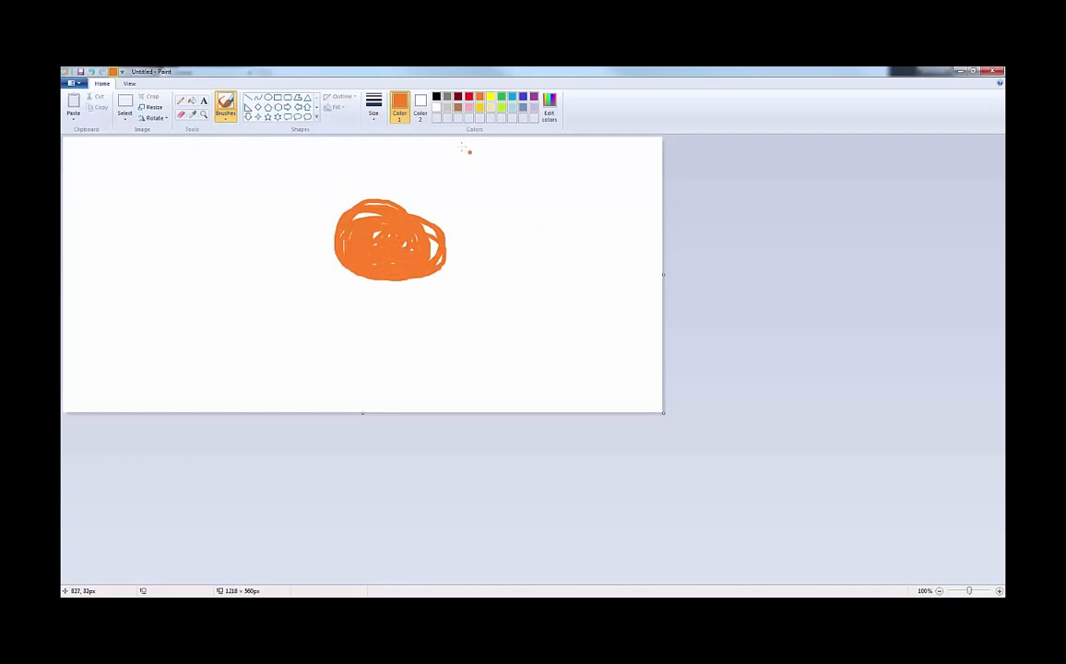
{"action": "mouse_move", "coordinate": [477, 136]}
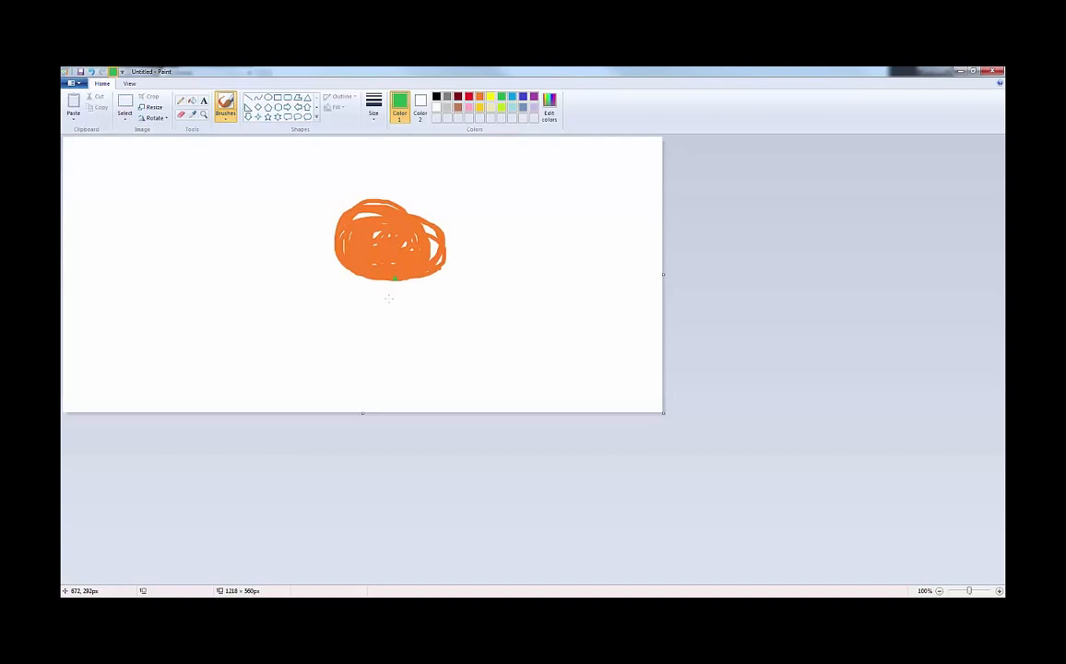
- Draw a green loop inside the orange blob and fill it
{"action": "left_click_drag", "start_coordinate": [373, 244], "coordinate": [387, 253]}
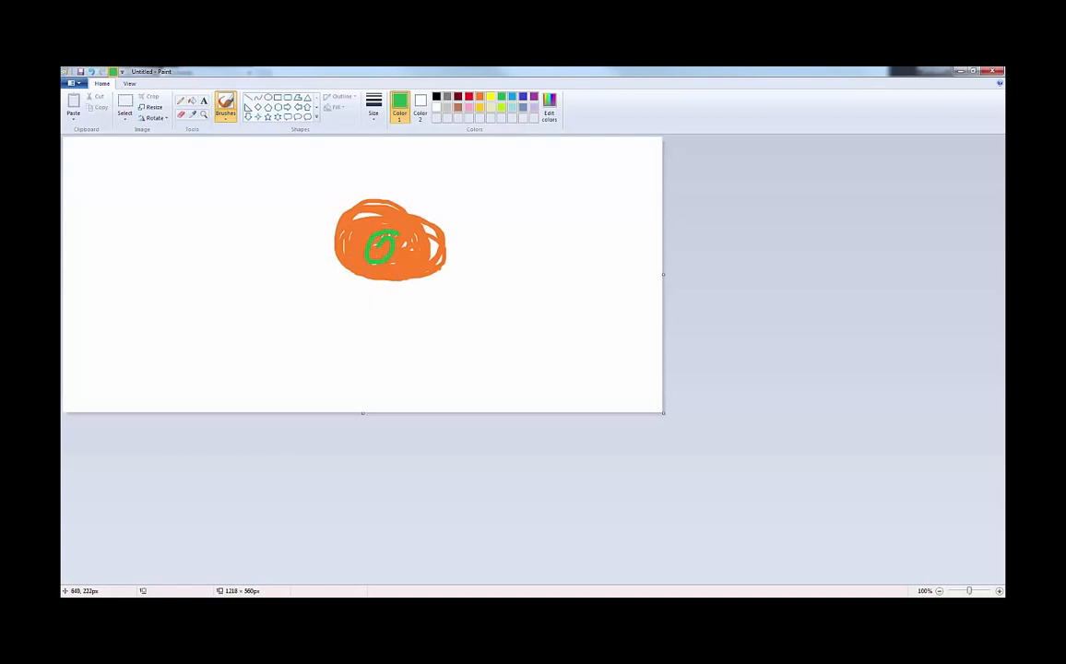
{"action": "left_click", "coordinate": [382, 245]}
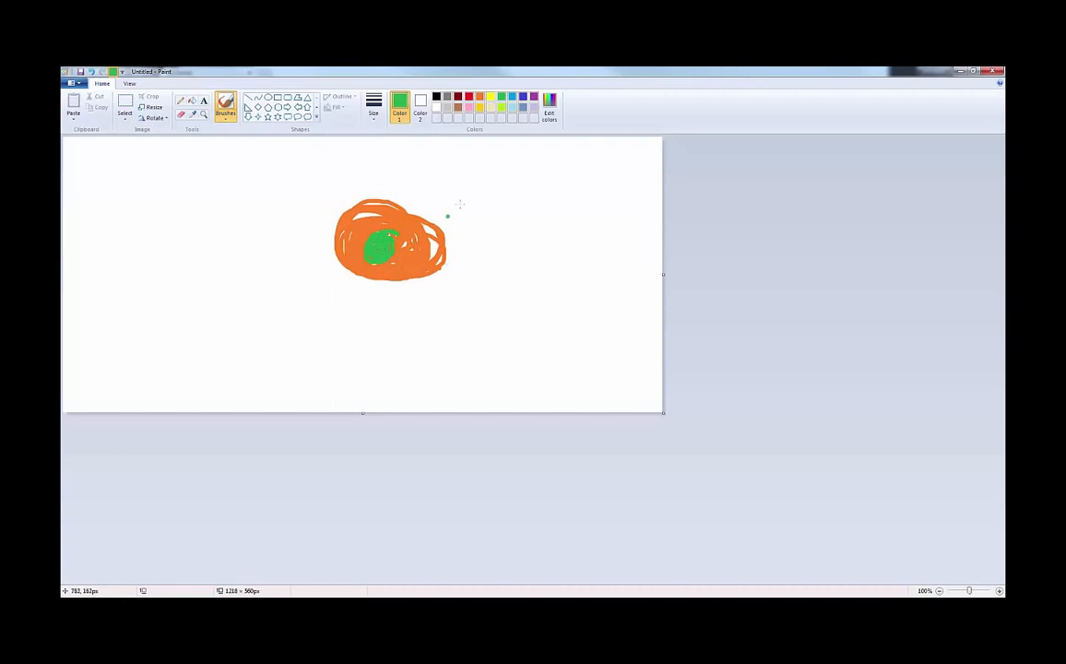
{"action": "mouse_move", "coordinate": [526, 207]}
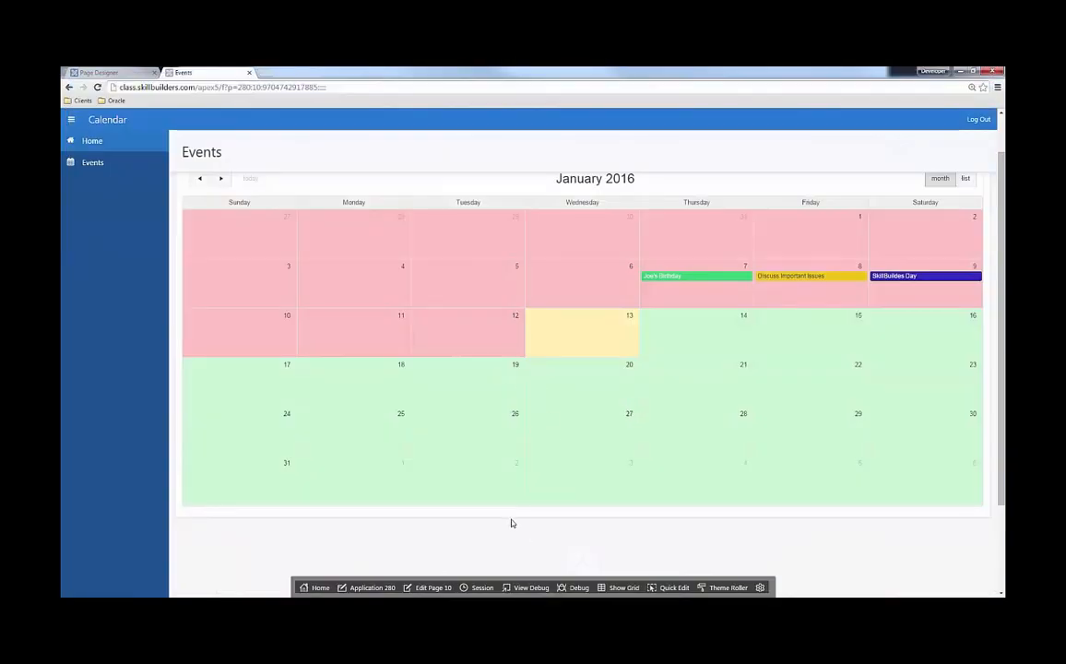
- In the Events page's inline CSS, begin a 'body .fc .ui-widget-content.fc-other-month{' rule
{"action": "left_click", "coordinate": [106, 72]}
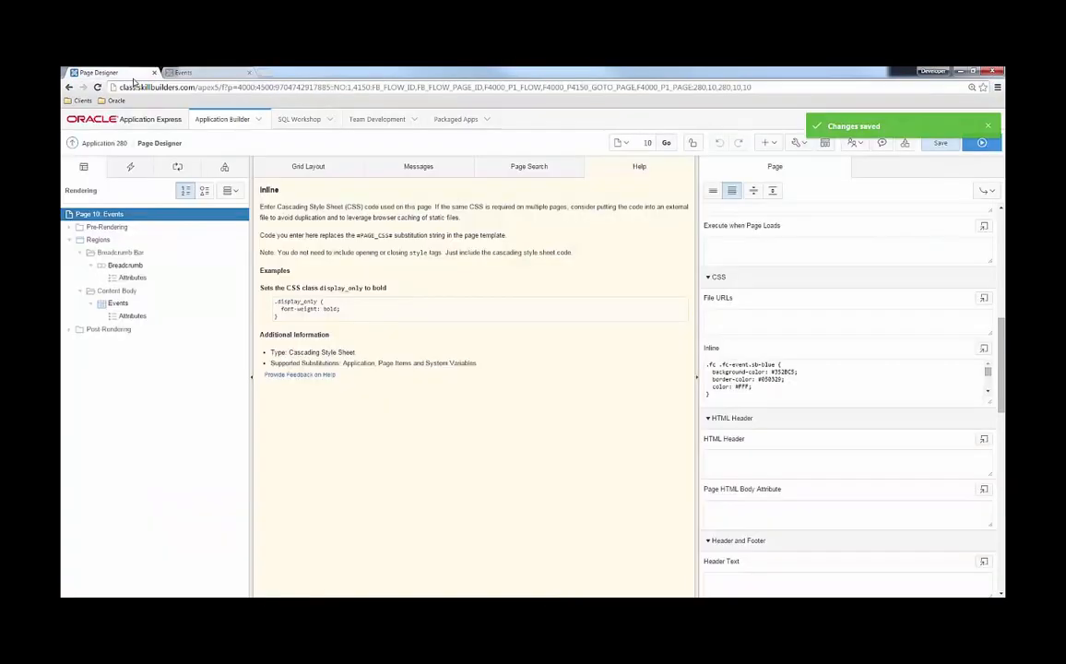
{"action": "left_click", "coordinate": [983, 348]}
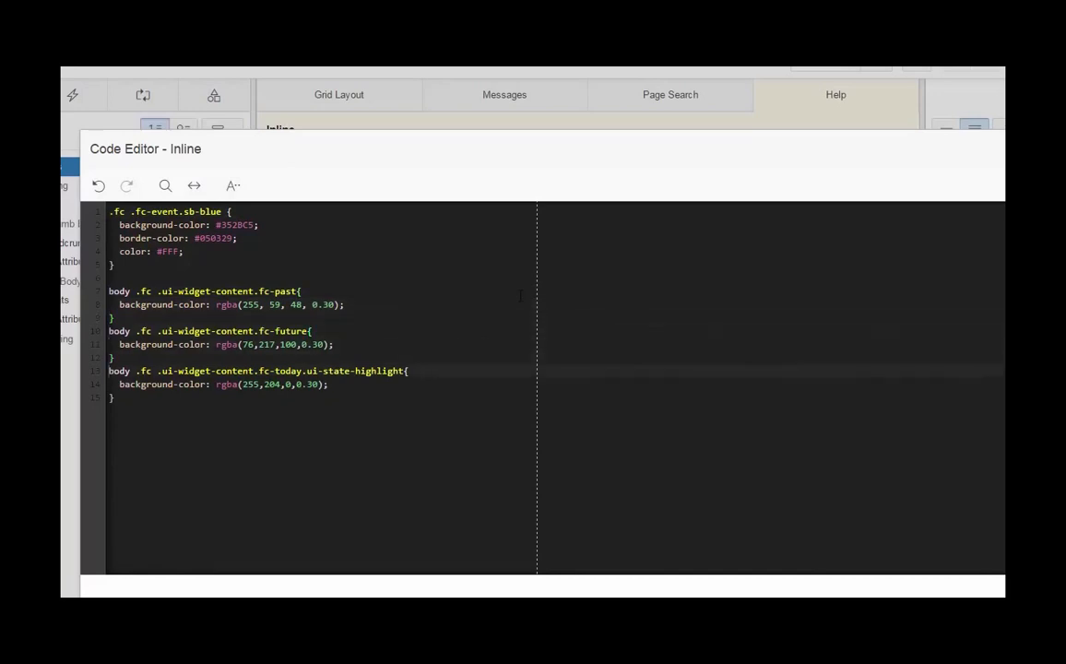
{"action": "type", "text": "body .fc .ui-widget-content.fc-other-month{"}
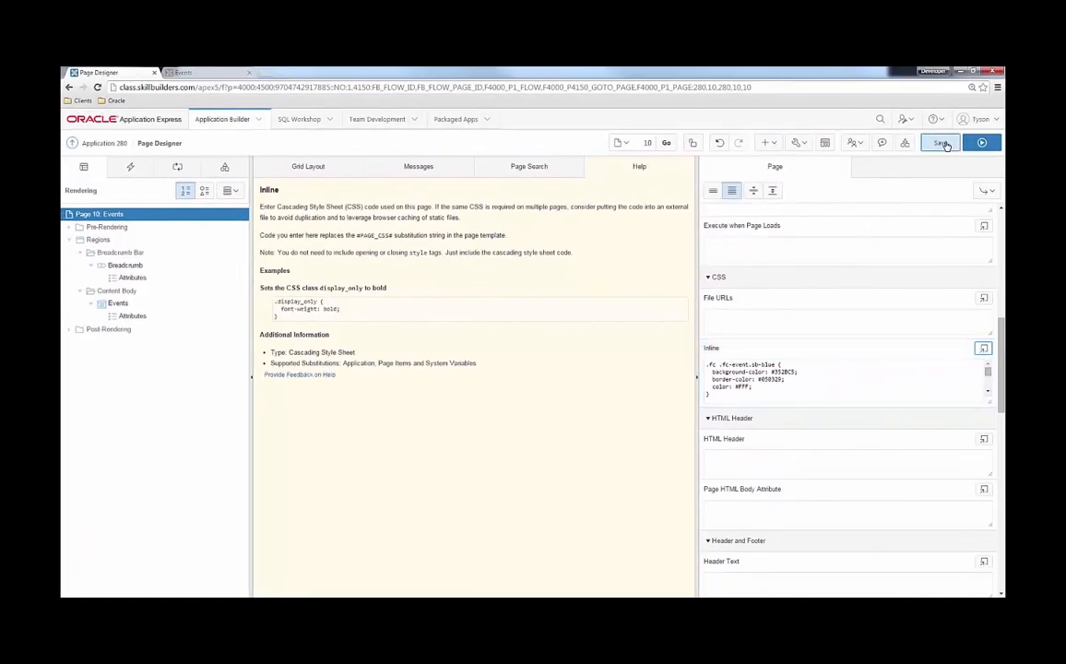
- Save the Events page with the new other-month CSS rule
{"action": "left_click", "coordinate": [983, 142]}
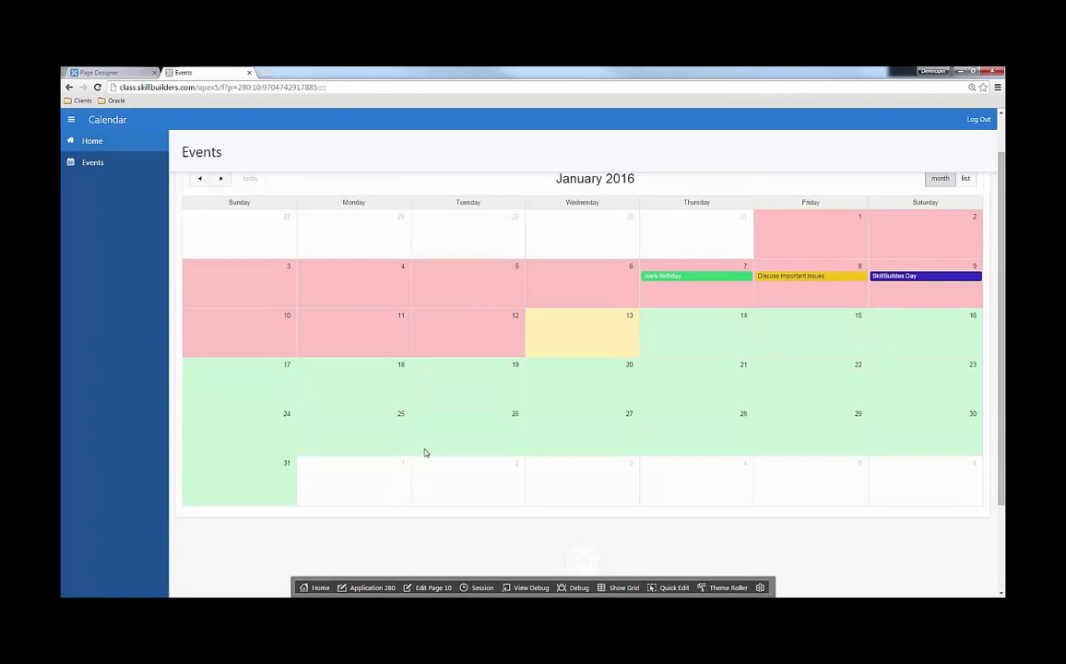
{"action": "mouse_move", "coordinate": [748, 230]}
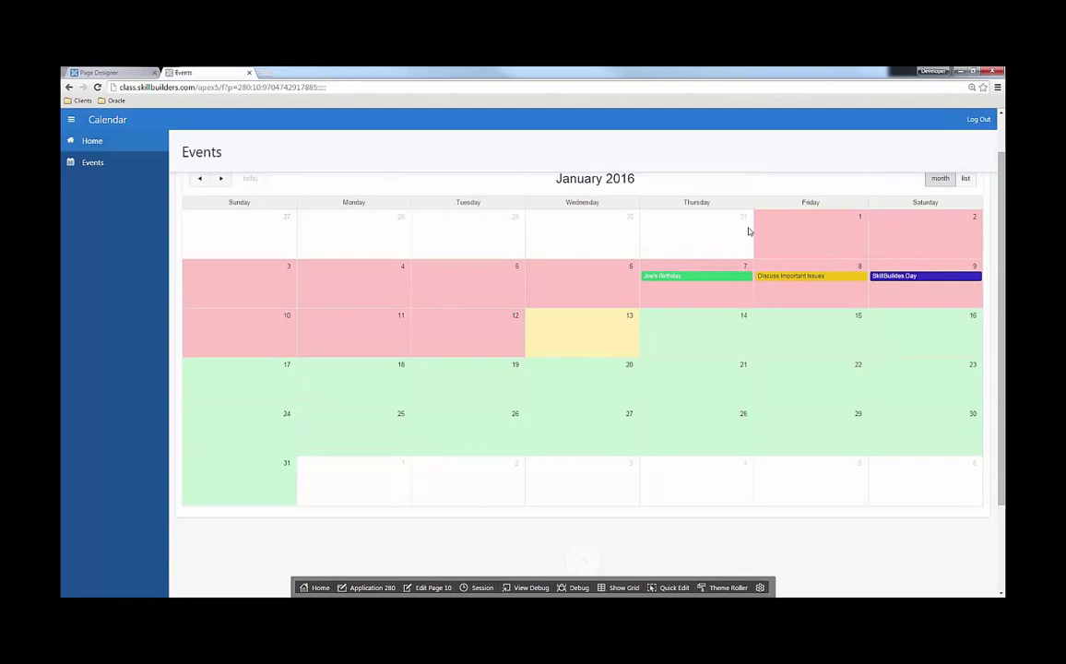